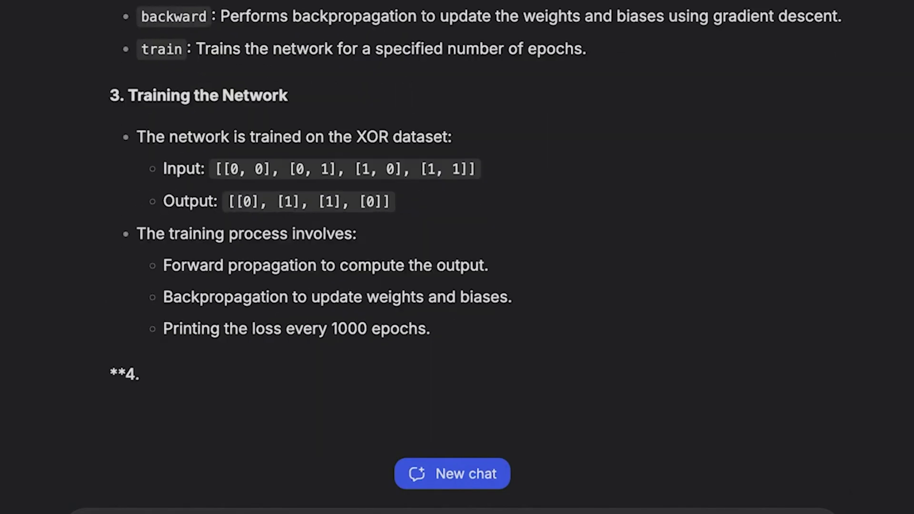
{"action": "scroll", "scroll_direction": "up", "scroll_amount": 3}
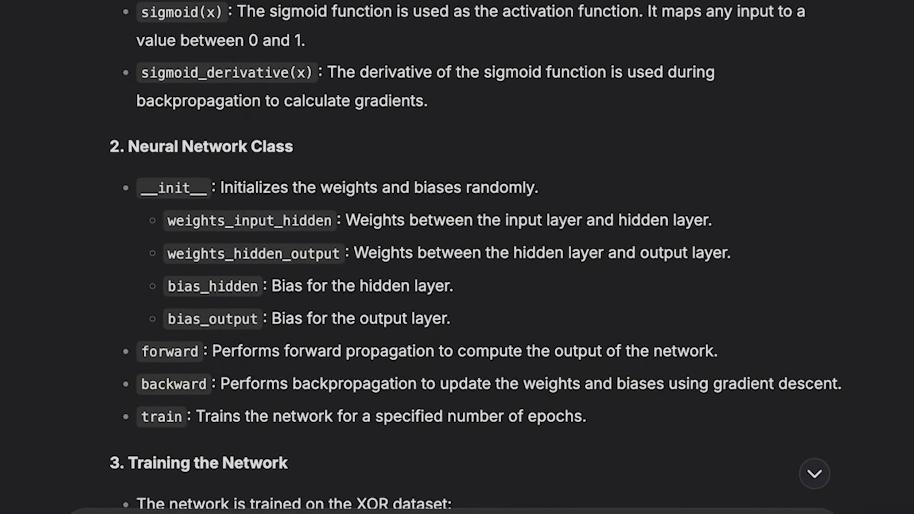
{"action": "scroll", "scroll_direction": "down", "scroll_amount": 3}
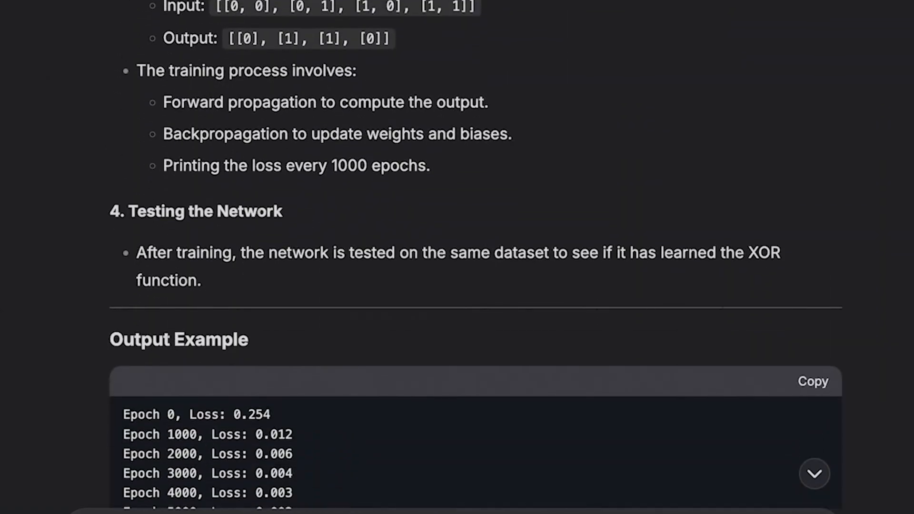